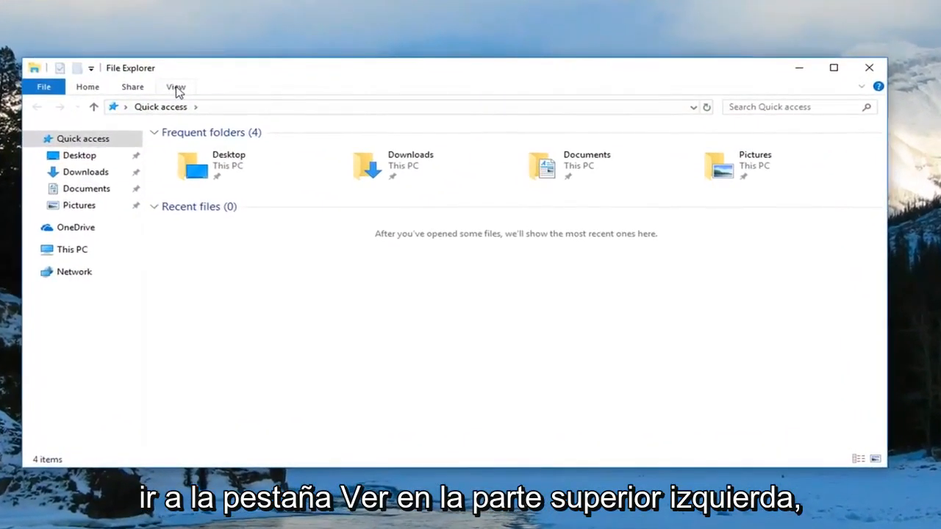
- Show hidden items, then browse into Local Disk (C:) from This PC
left_click(175, 86)
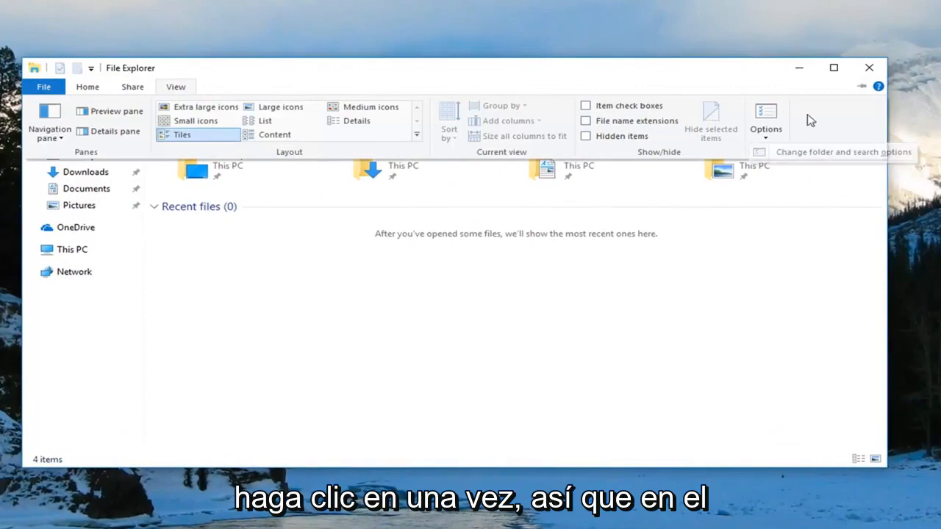
mouse_move(593, 145)
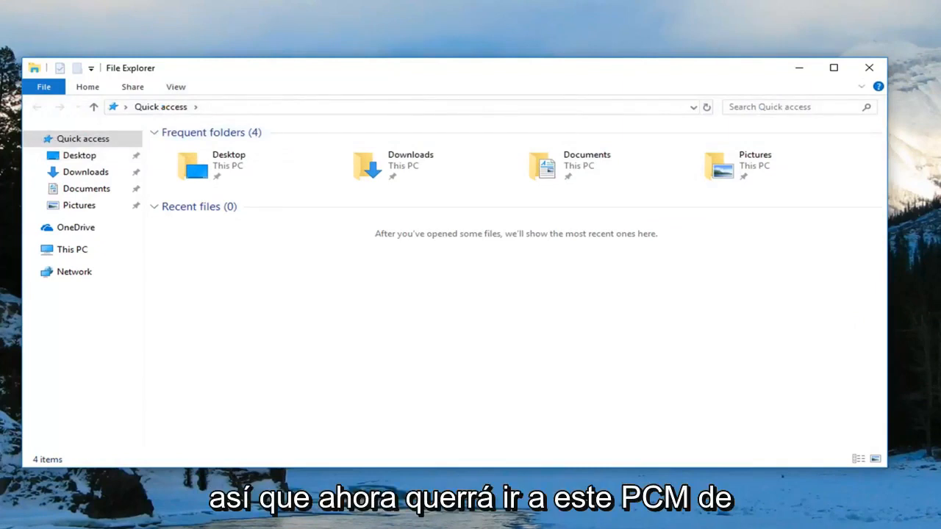
left_click(72, 249)
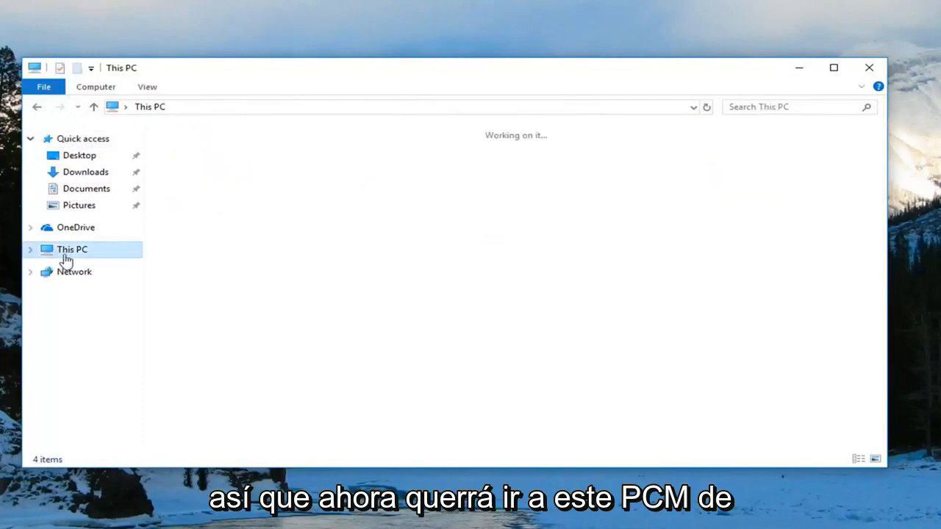
double_click(71, 250)
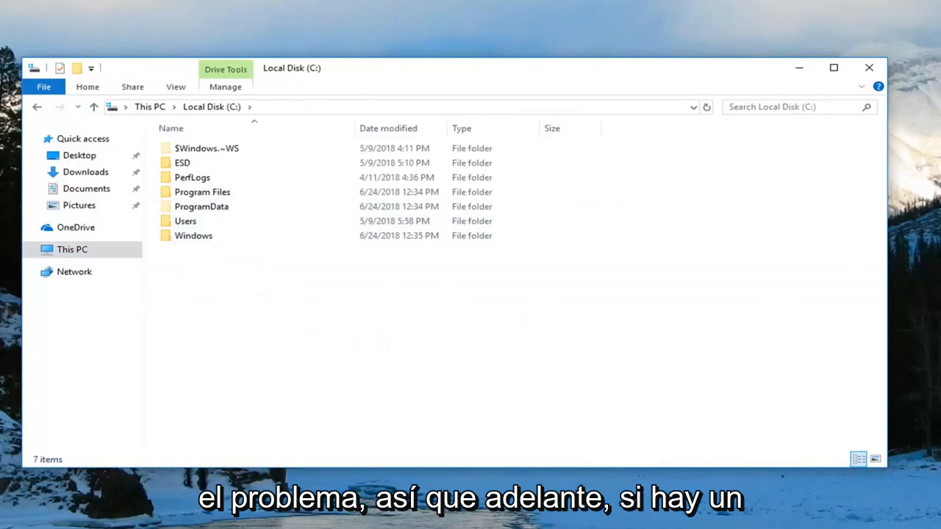
mouse_move(302, 226)
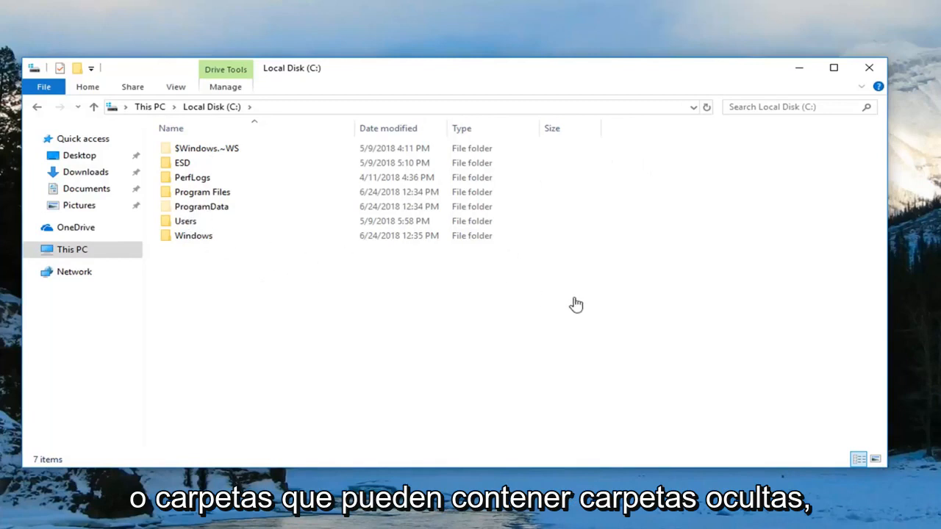
mouse_move(275, 307)
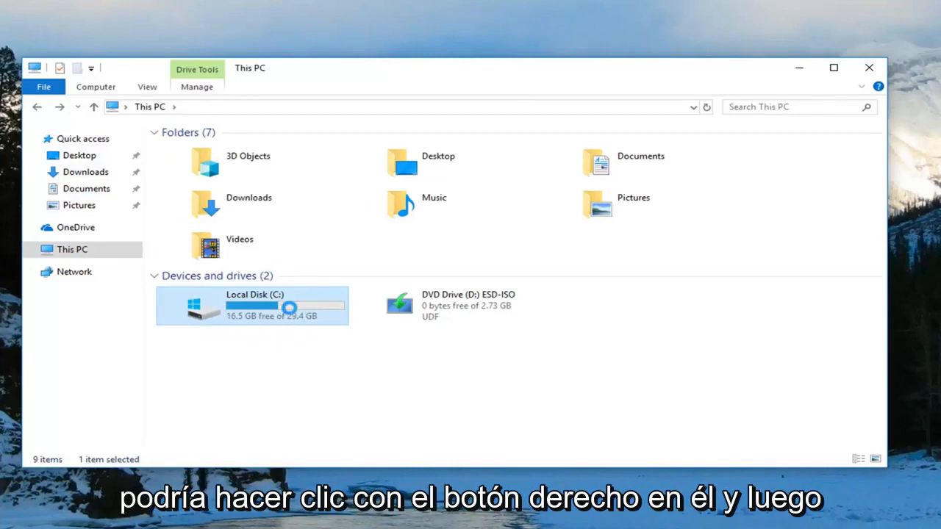
- Attempt to format Local Disk (C:) from its context menu; Windows refuses the system volume
right_click(250, 305)
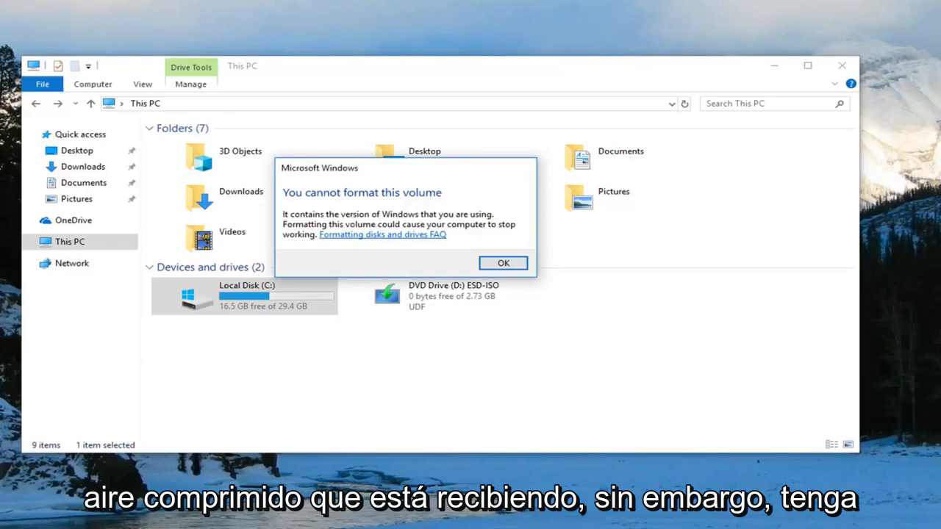
mouse_move(416, 240)
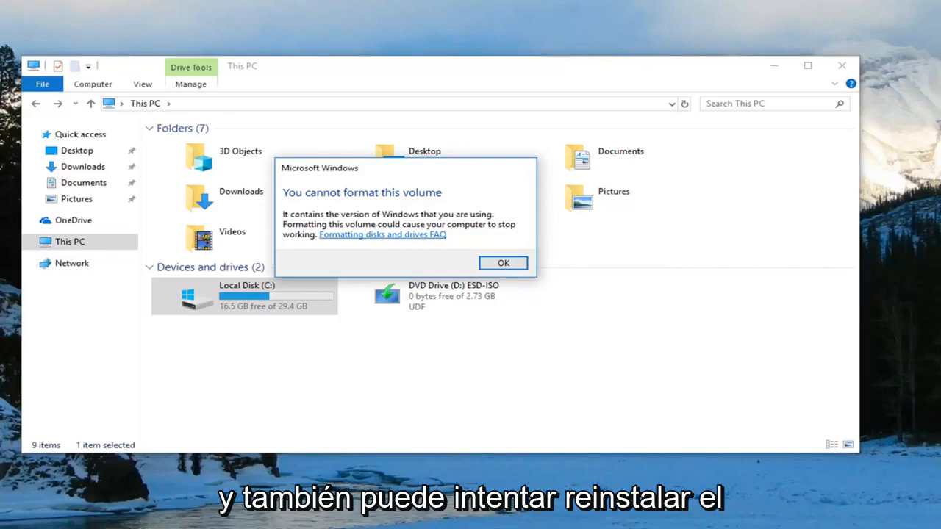
mouse_move(381, 237)
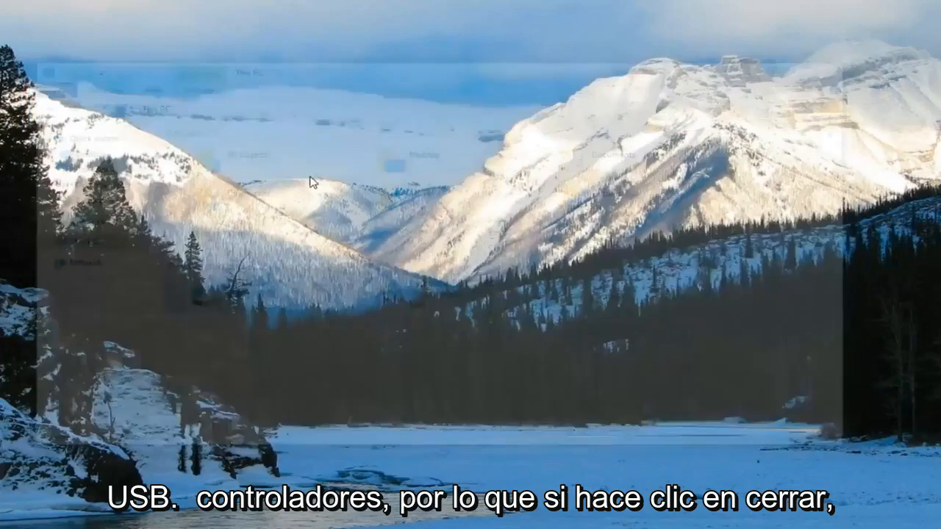
- Launch Run from Windows search, then search the Start menu for 'device manager'
left_click(14, 518)
type("run")
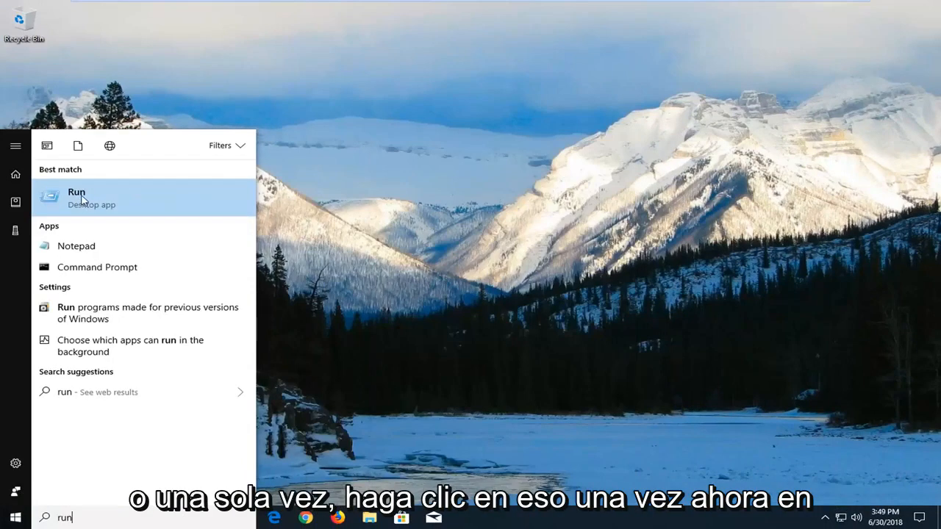
left_click(76, 197)
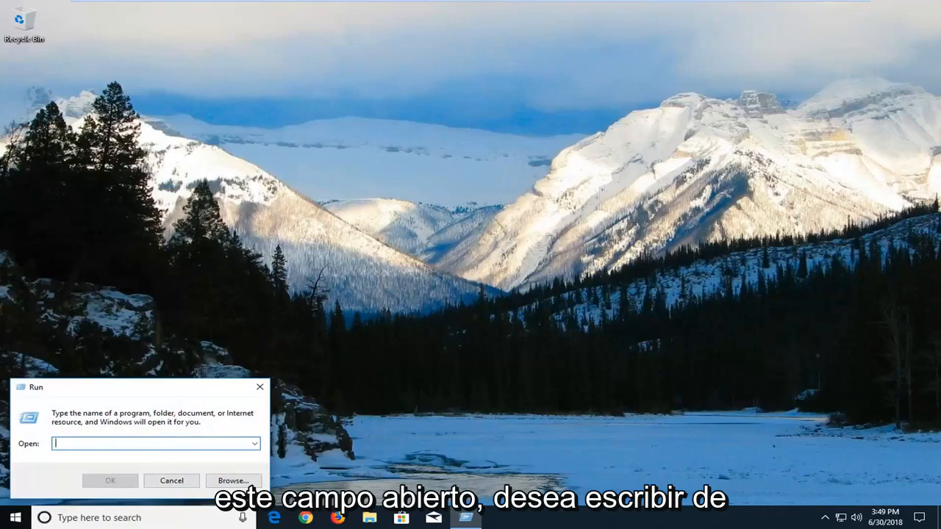
type("dev")
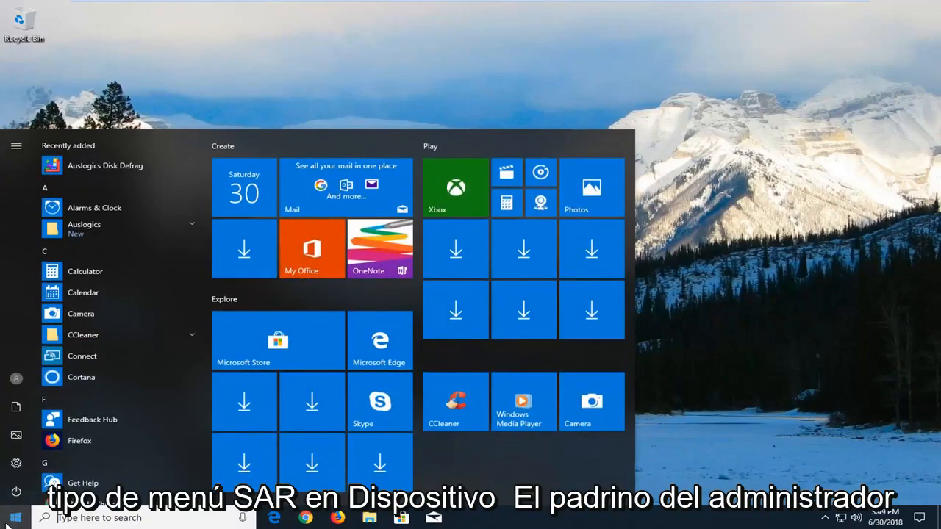
type("device manager")
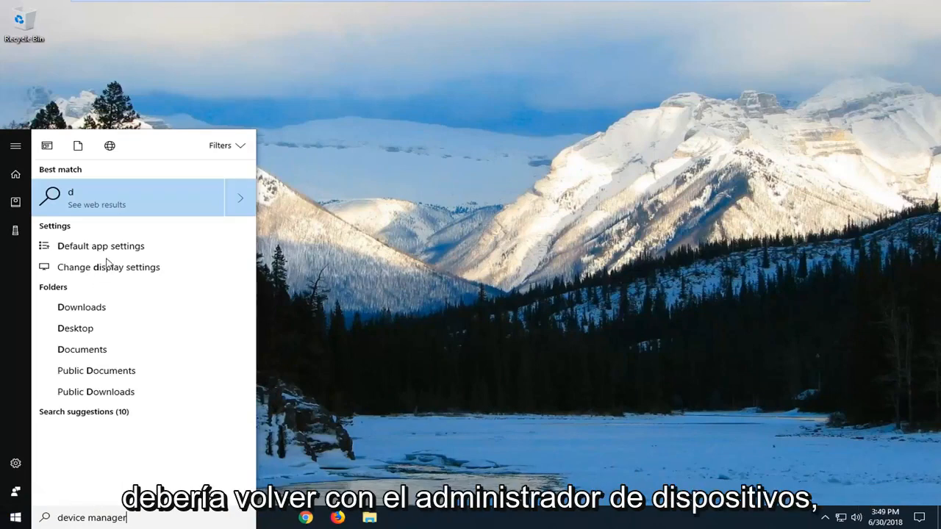
mouse_move(111, 207)
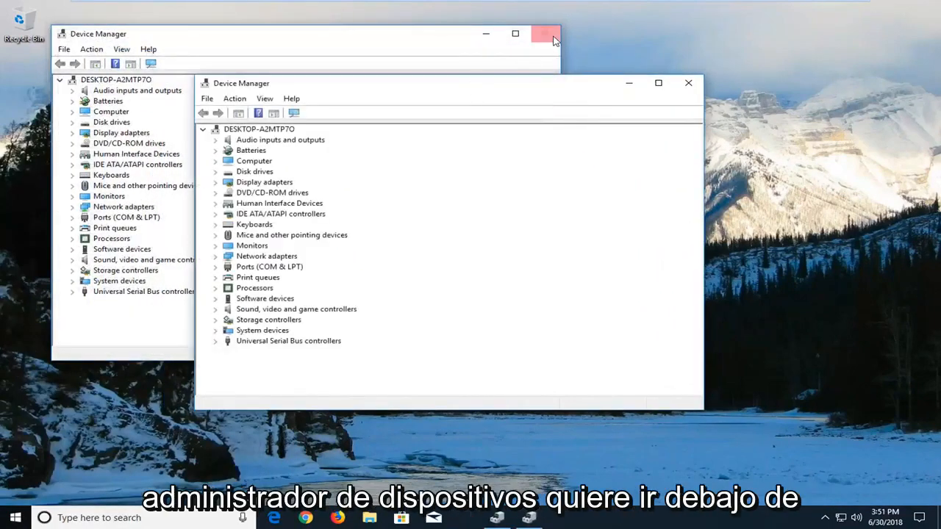
- Close the duplicate Device Manager window, leaving one open
left_click(544, 34)
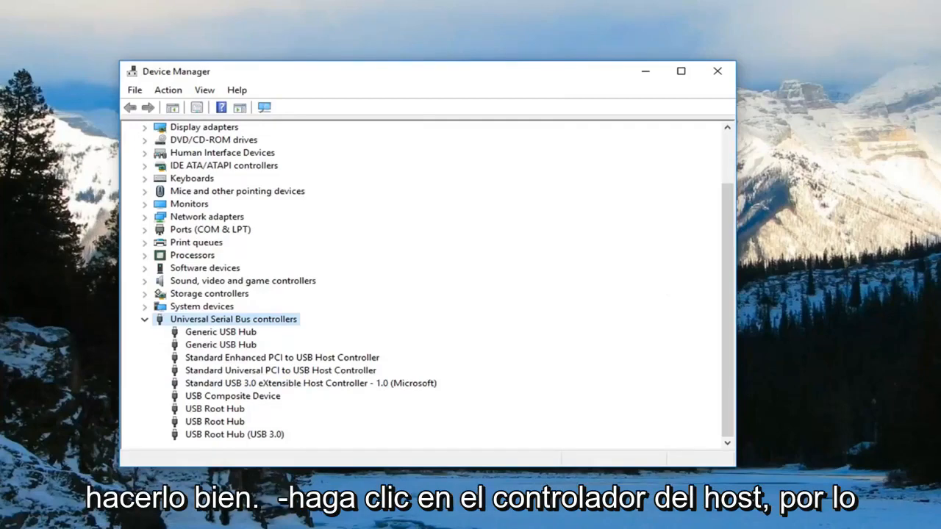
- Update the Standard Enhanced PCI to USB Host Controller driver, searching automatically online
left_click(281, 358)
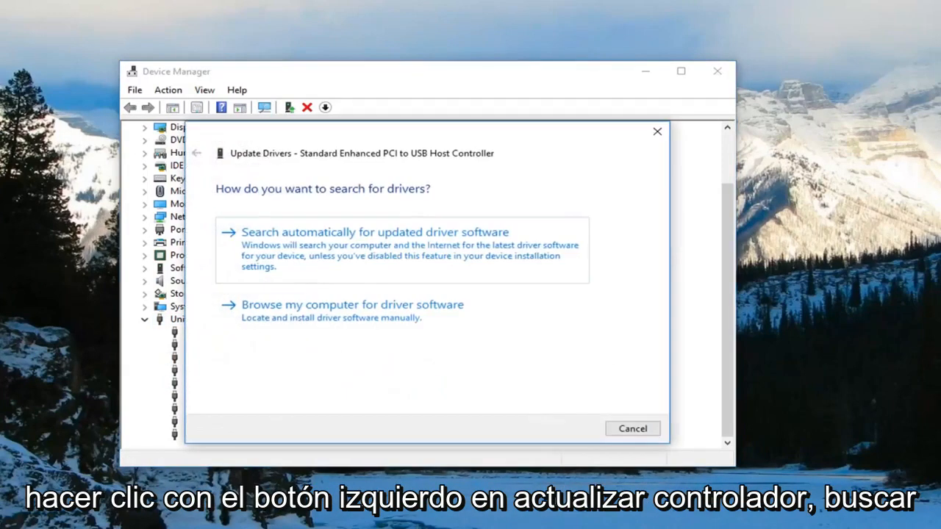
mouse_move(401, 264)
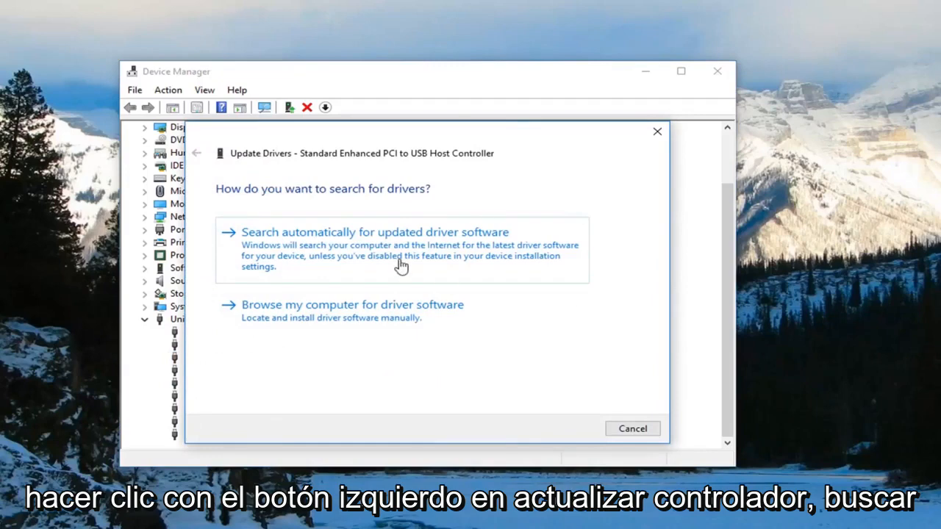
left_click(374, 232)
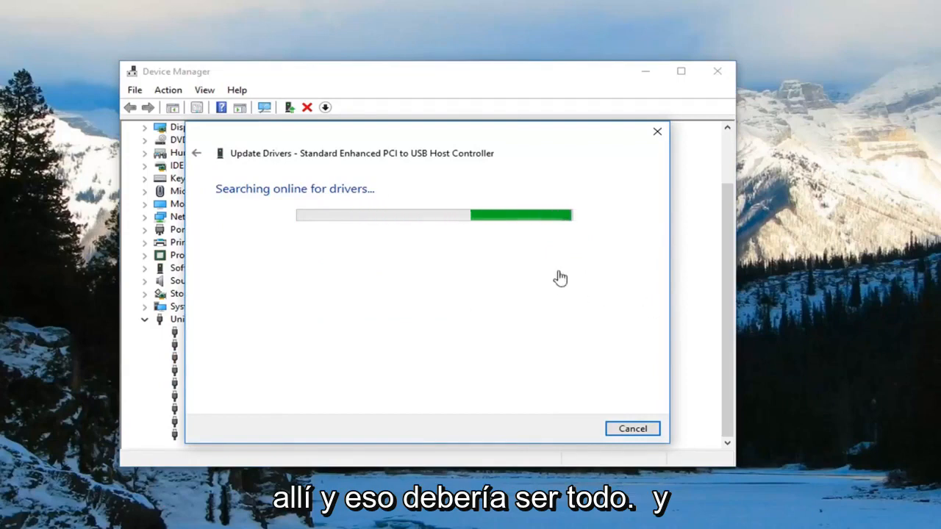
mouse_move(514, 242)
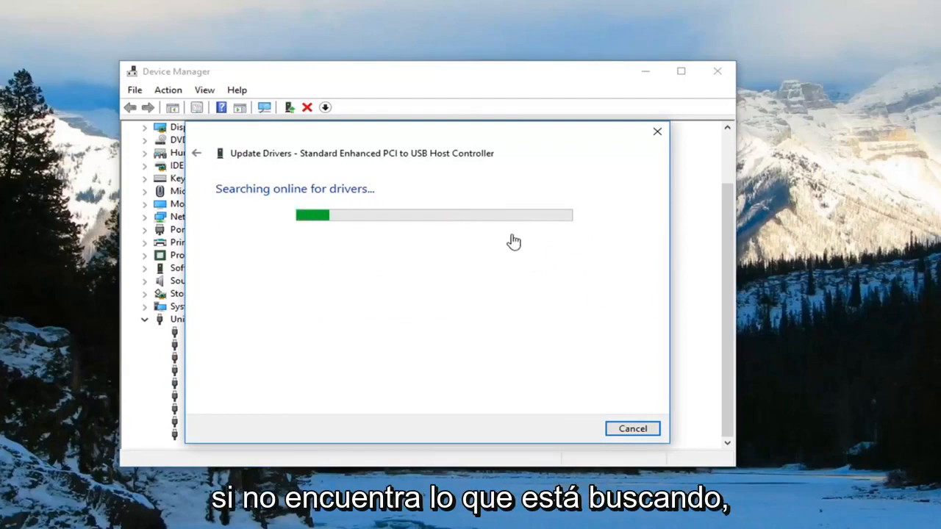